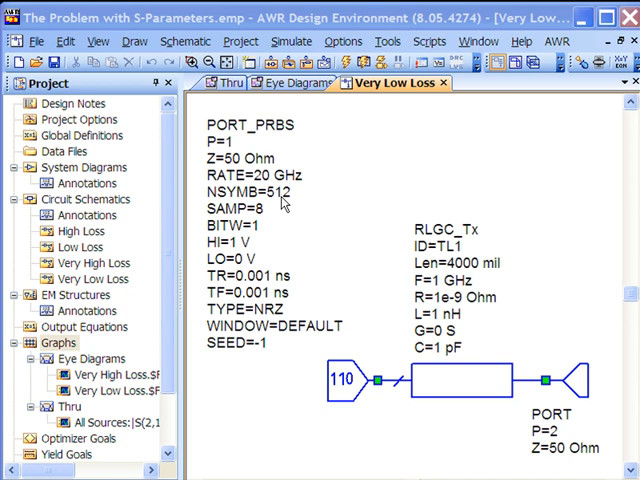
mouse_move(284, 218)
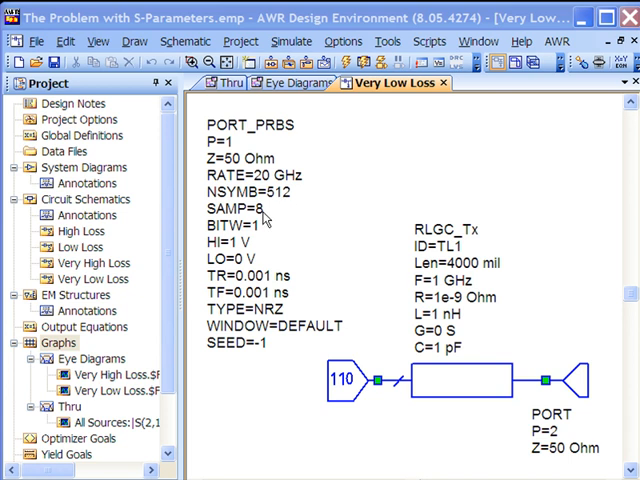
mouse_move(332, 260)
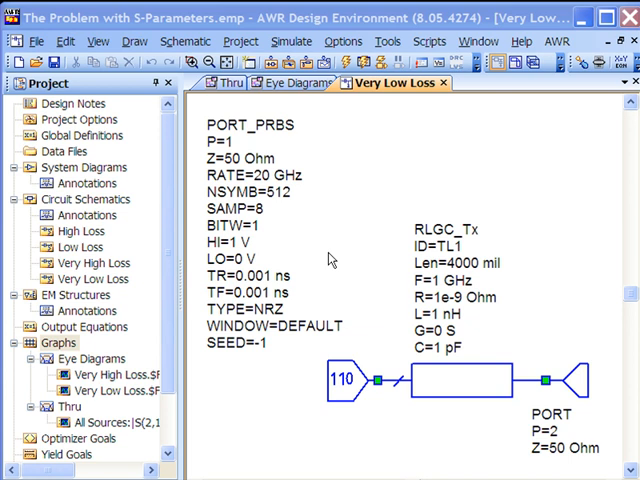
mouse_move(324, 258)
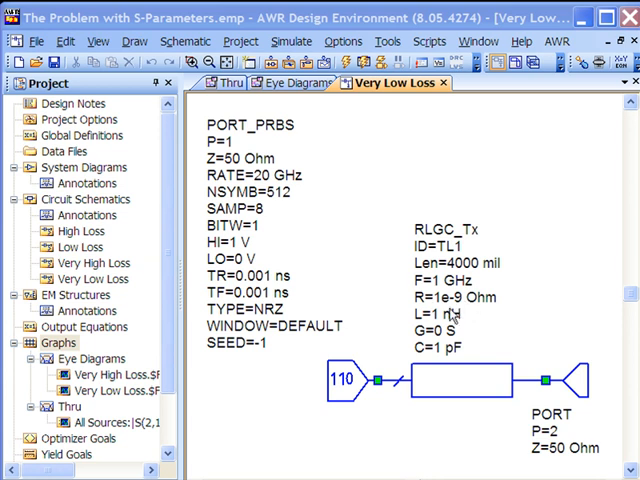
mouse_move(392, 284)
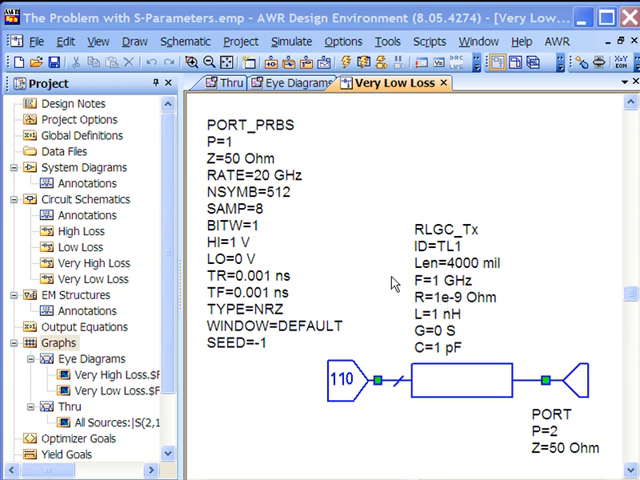
mouse_move(56, 256)
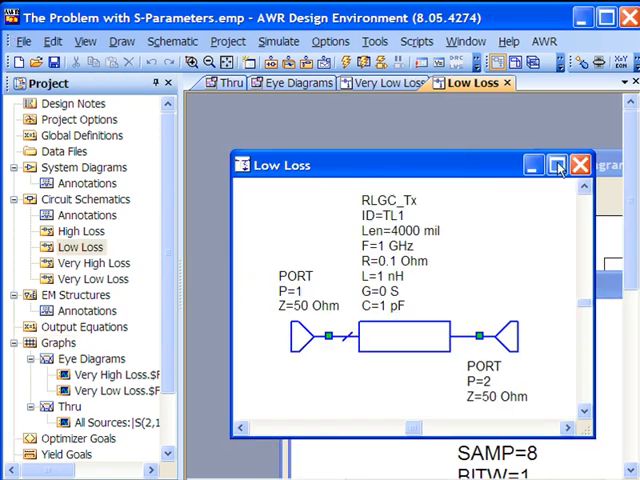
Maximize the Low Loss schematic, then bring up the High Loss schematic
left_click(558, 164)
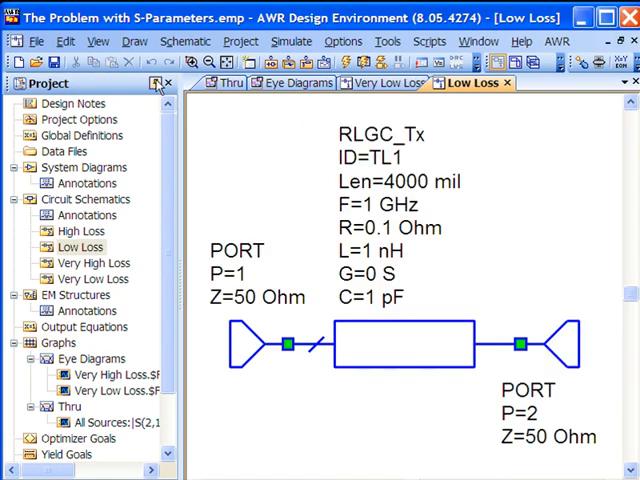
mouse_move(410, 240)
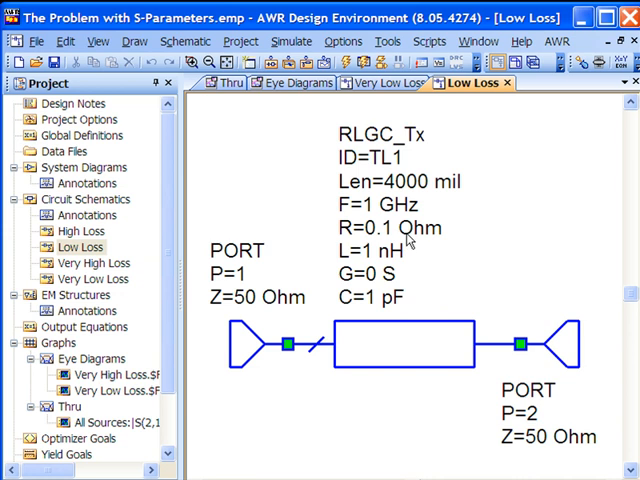
mouse_move(148, 280)
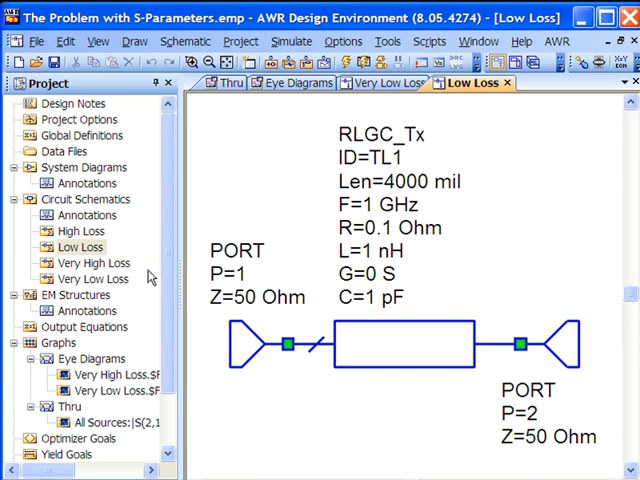
left_click(80, 232)
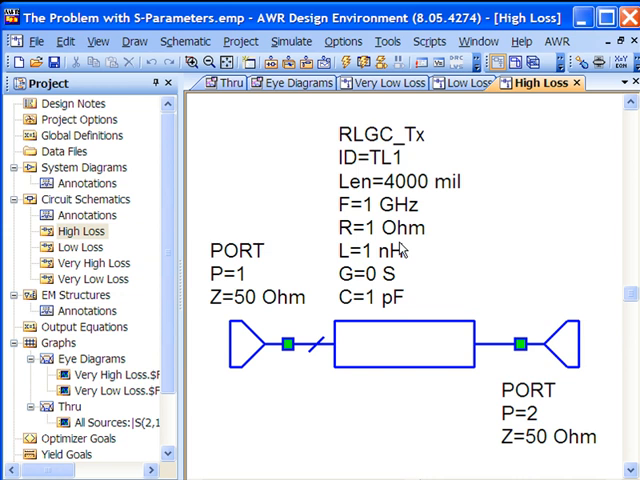
mouse_move(398, 250)
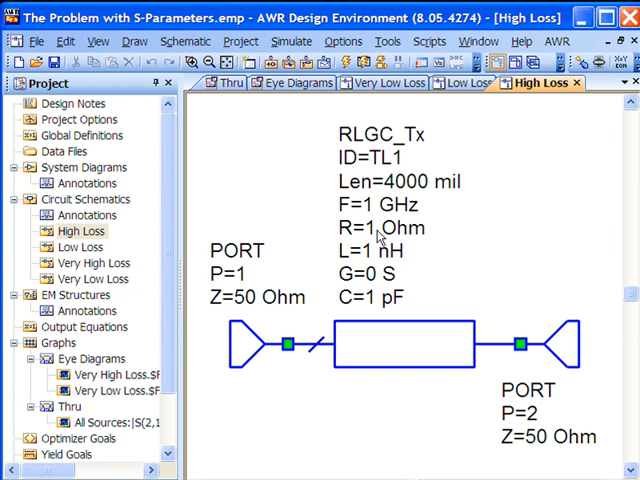
mouse_move(324, 274)
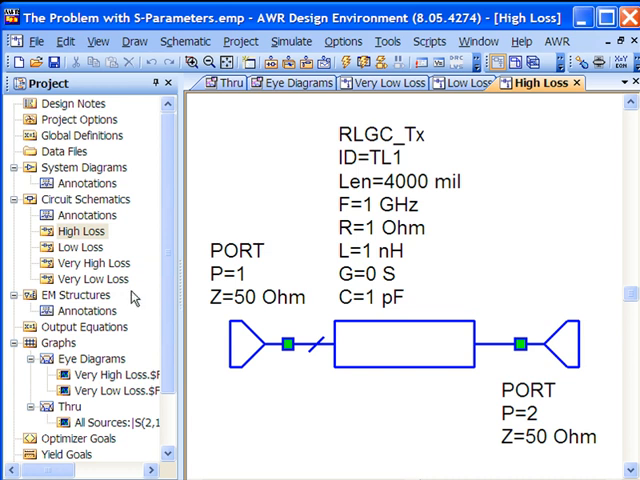
mouse_move(132, 298)
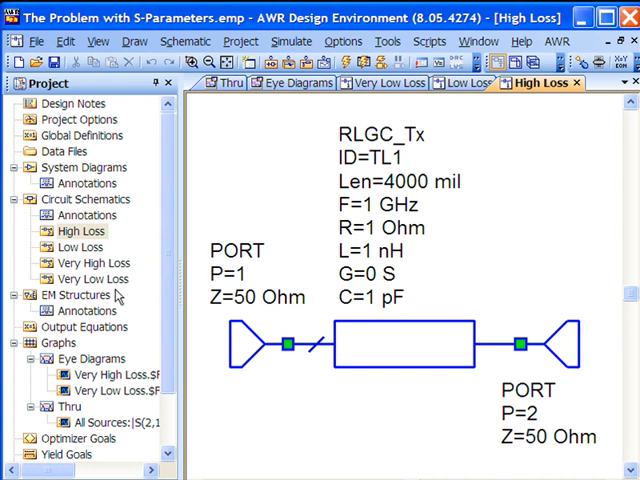
mouse_move(116, 296)
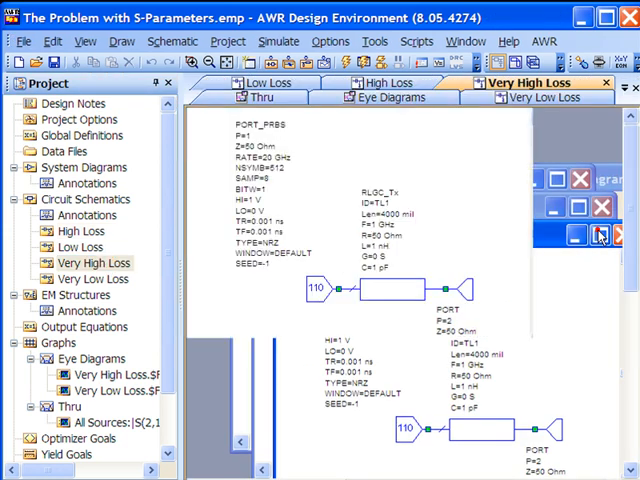
Zoom in on the Very High Loss schematic to read its PRBS port settings
left_click(600, 234)
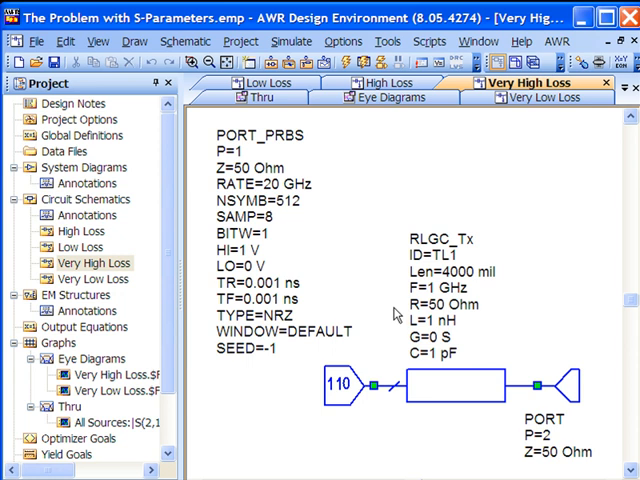
mouse_move(392, 312)
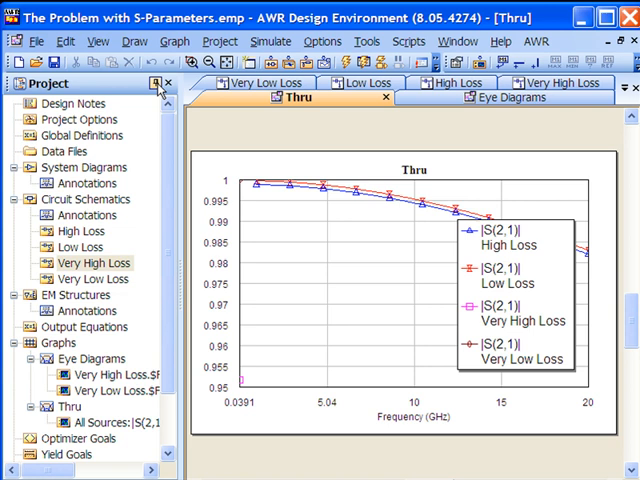
Hide the Project pane to enlarge the Thru plot, then show the Eye Diagrams graph
left_click(168, 80)
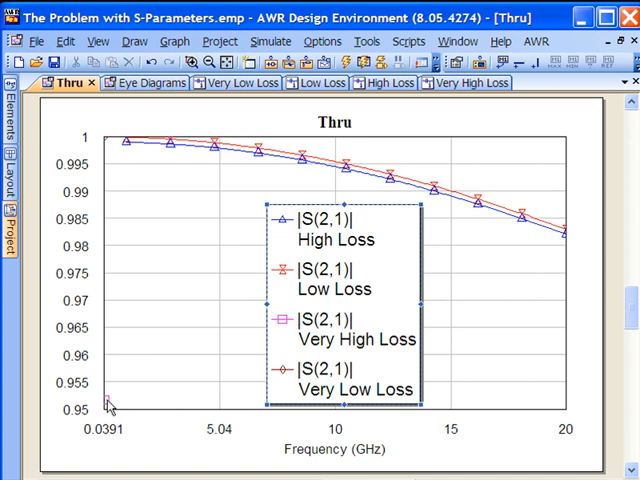
mouse_move(142, 164)
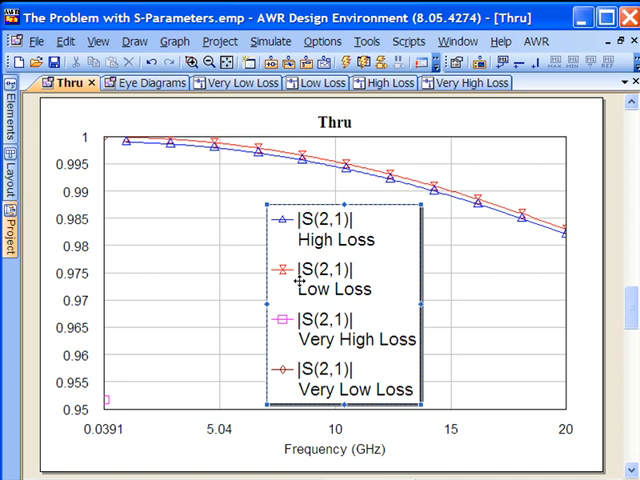
mouse_move(300, 280)
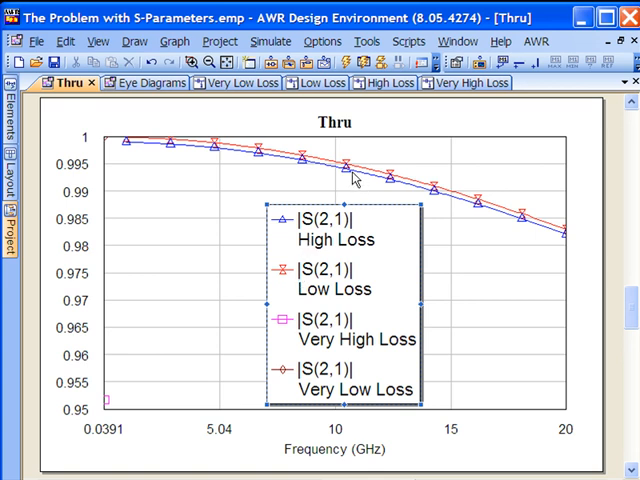
left_click(144, 82)
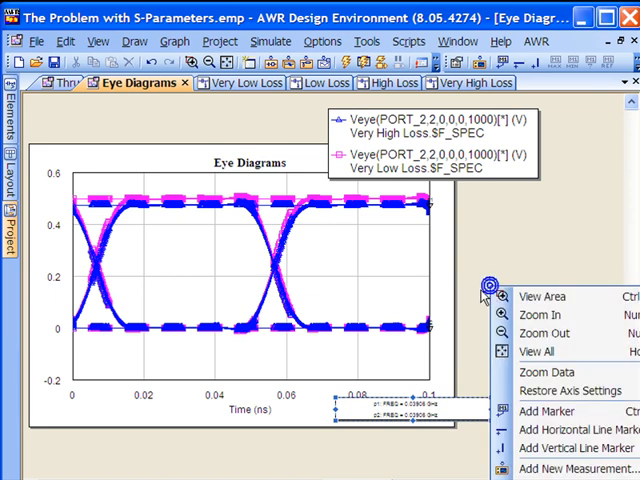
mouse_move(540, 316)
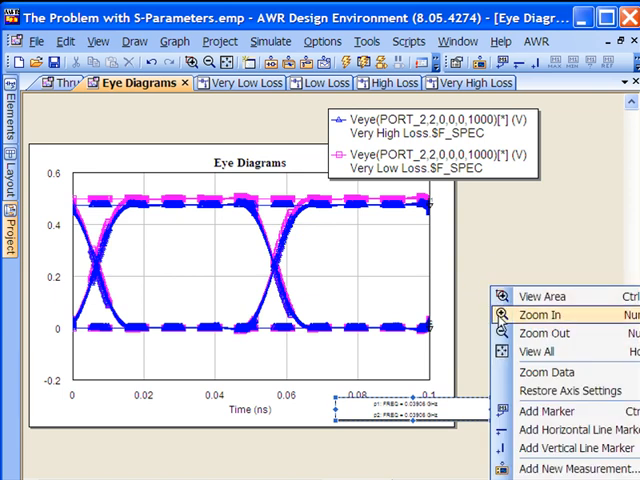